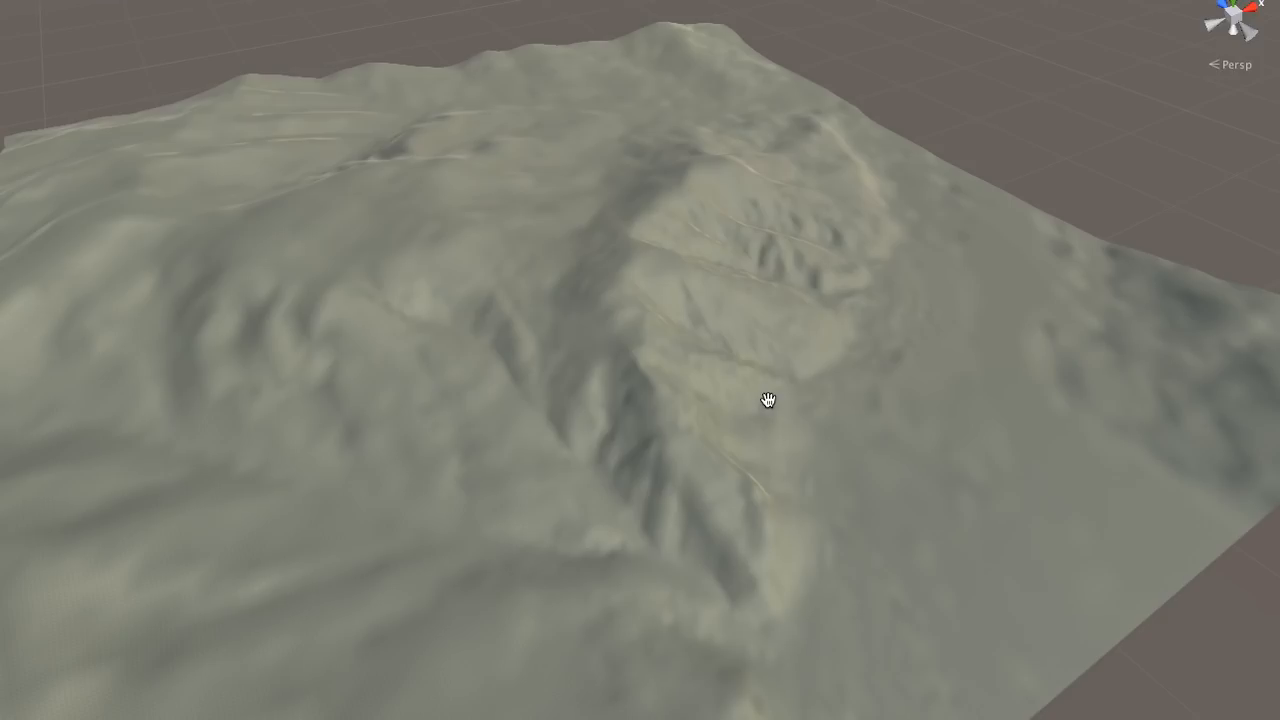
mouse_move(732, 417)
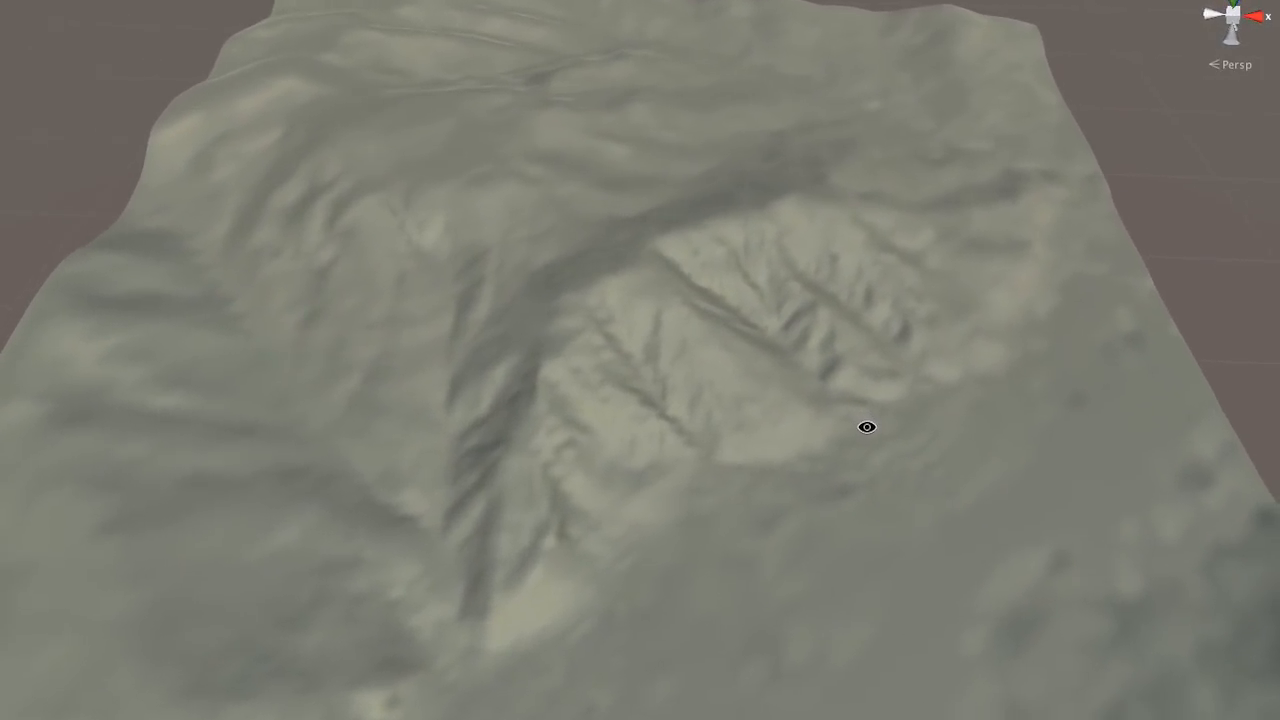
Orbit the Scene view down onto the central ridge and across the mountain slopes.
drag(867, 427, 672, 351)
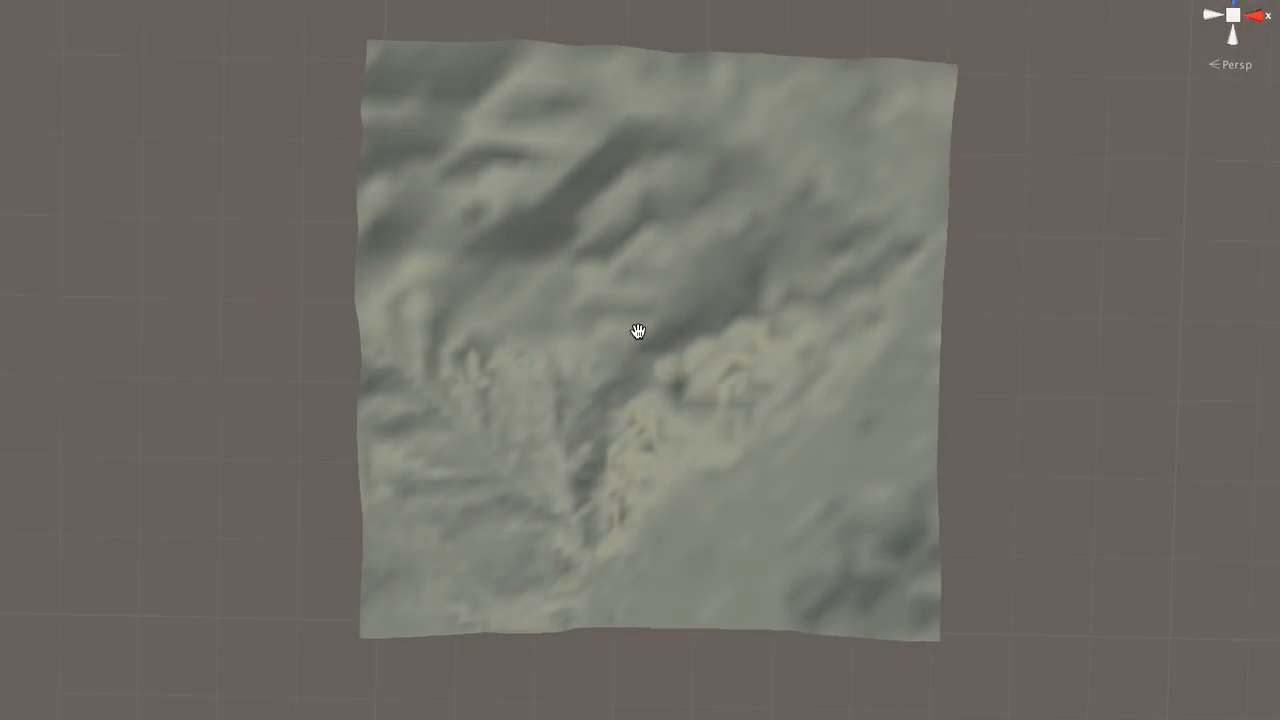
mouse_move(147, 292)
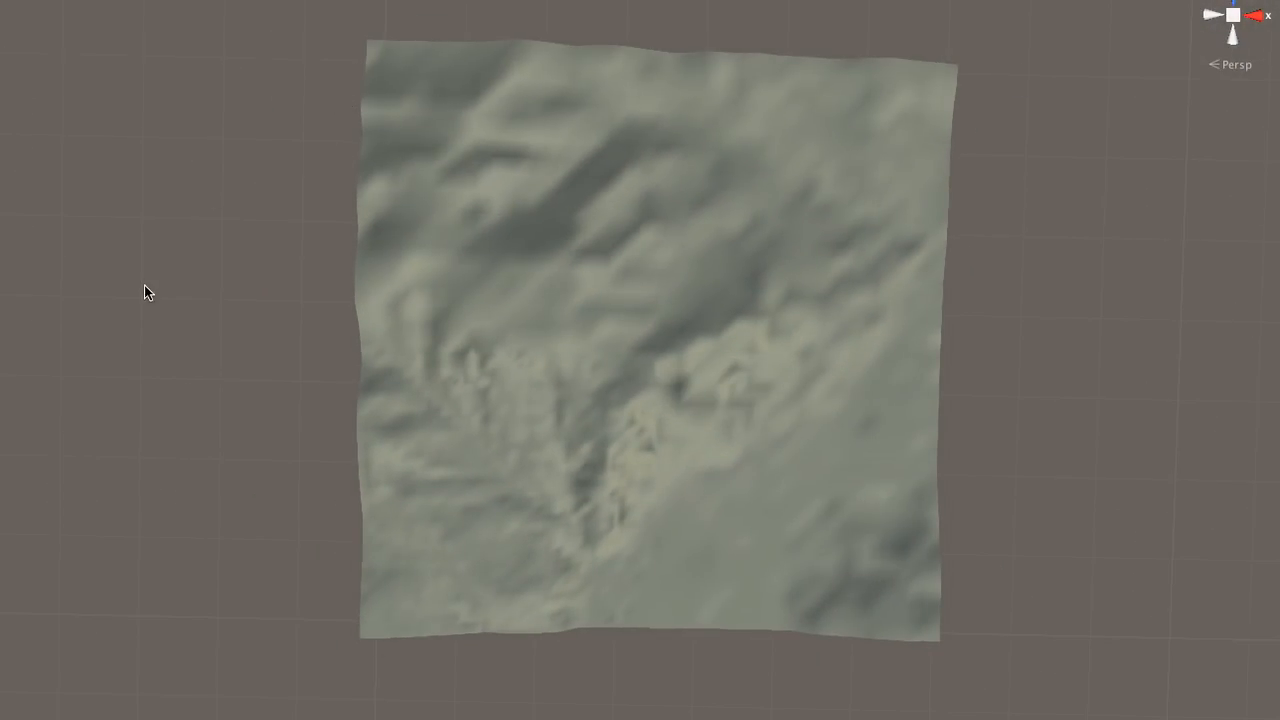
mouse_move(112, 268)
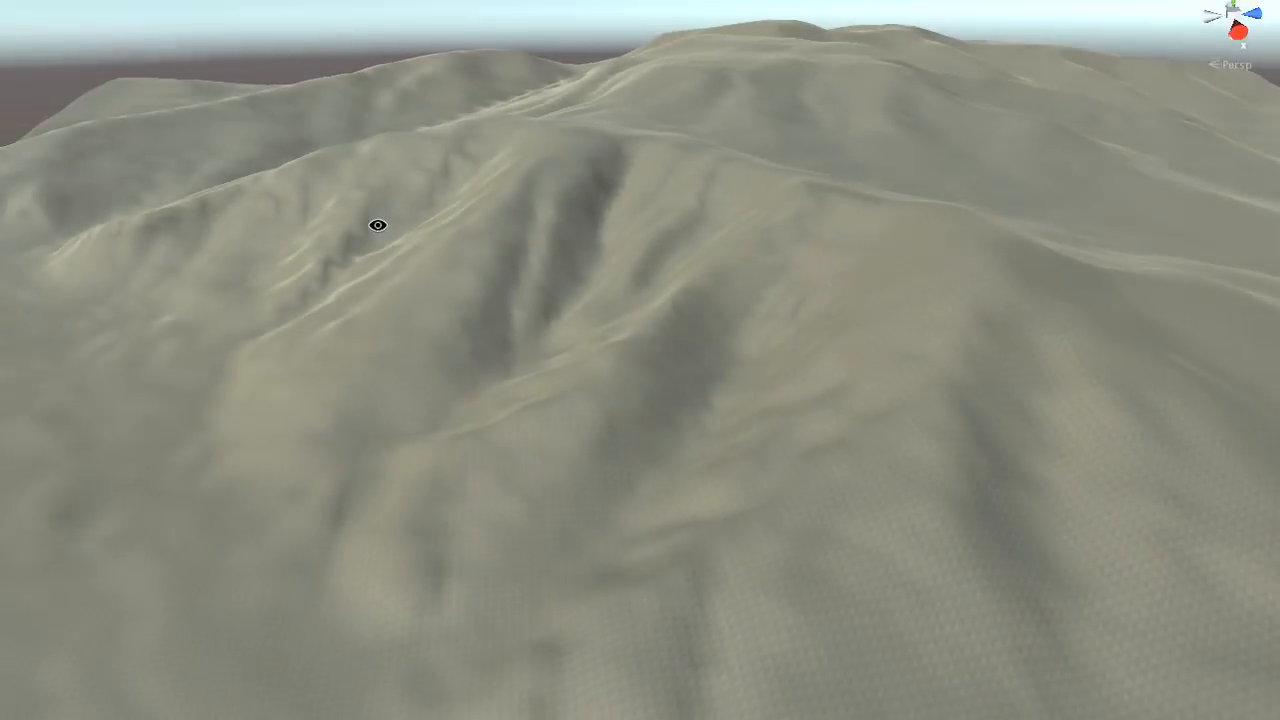
drag(378, 224, 653, 325)
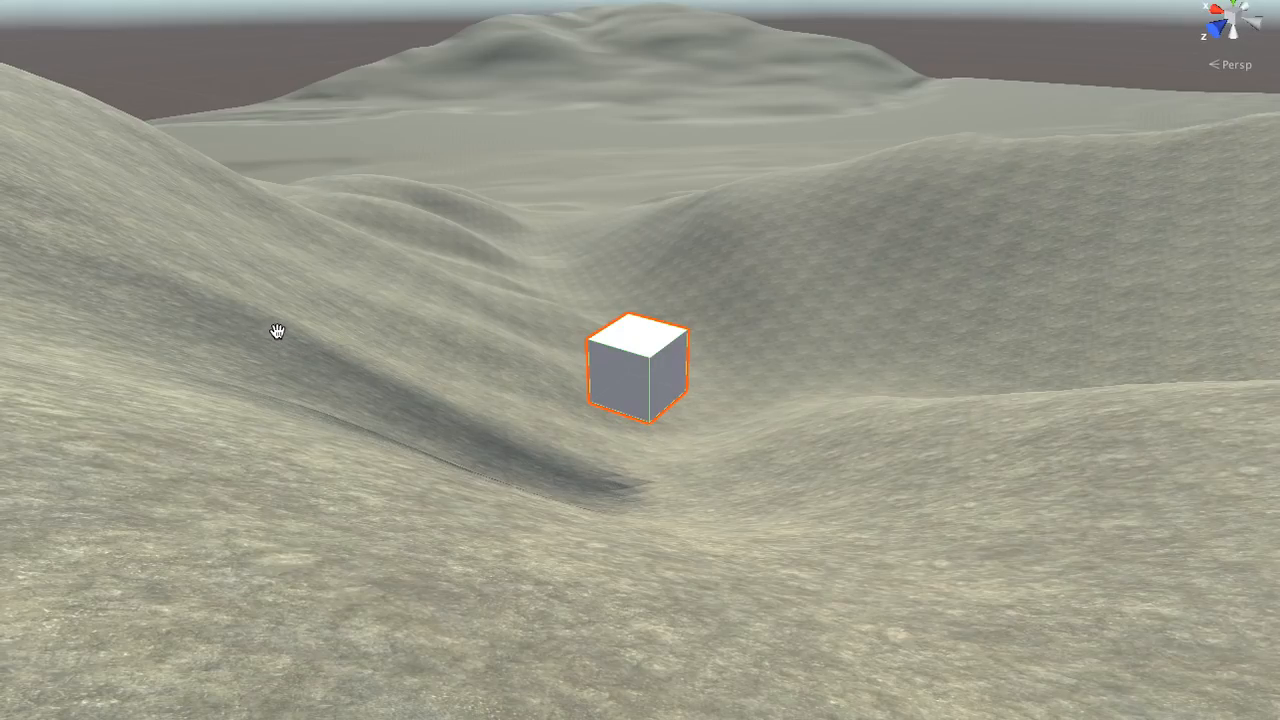
mouse_move(408, 293)
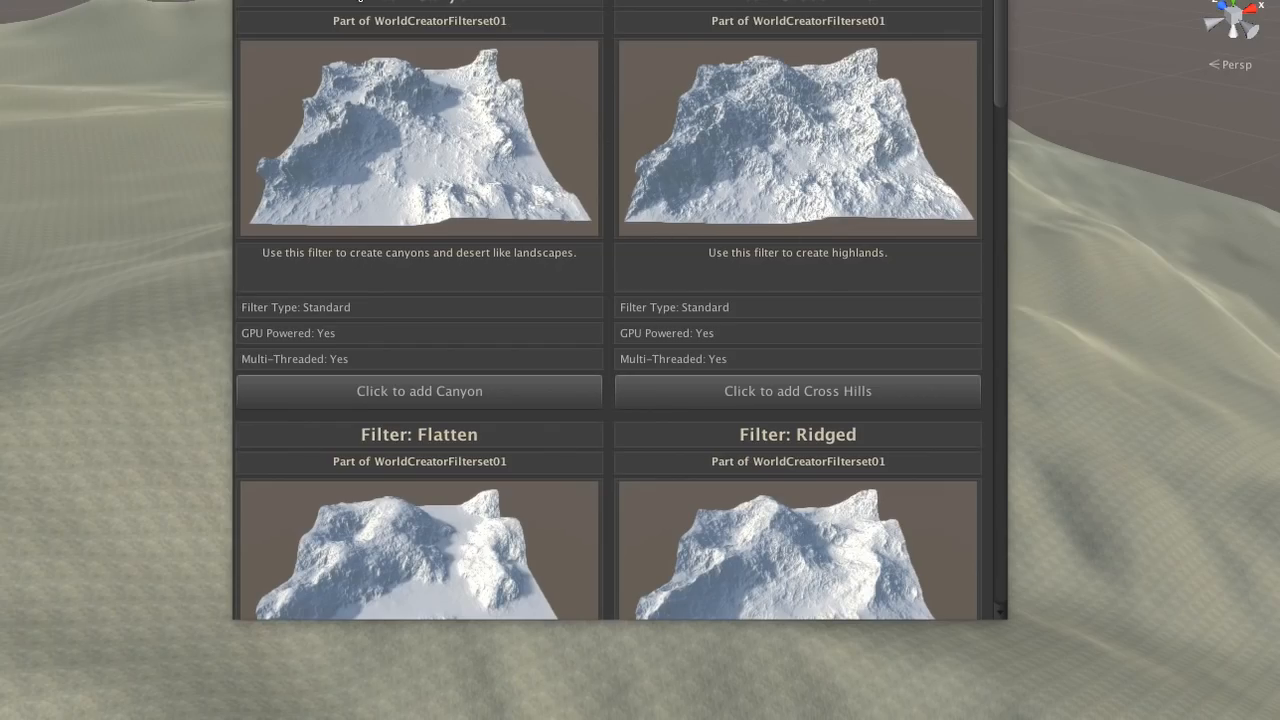
mouse_move(610, 120)
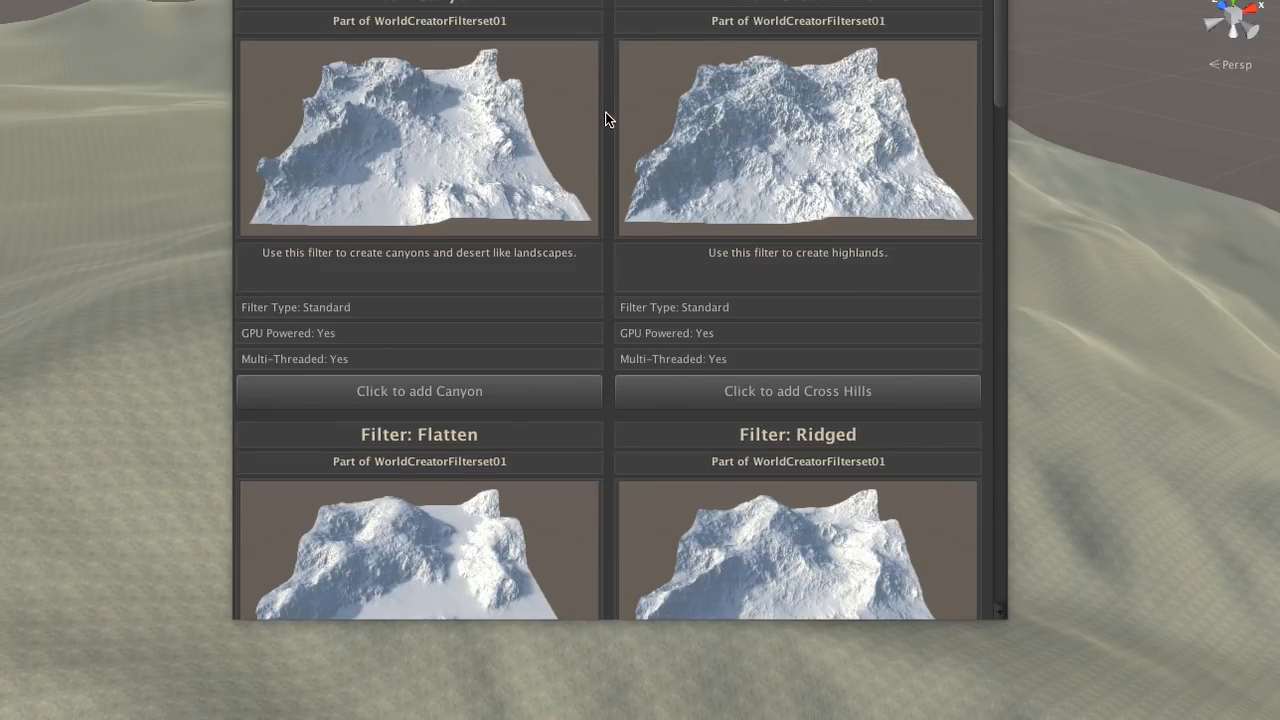
mouse_move(614, 123)
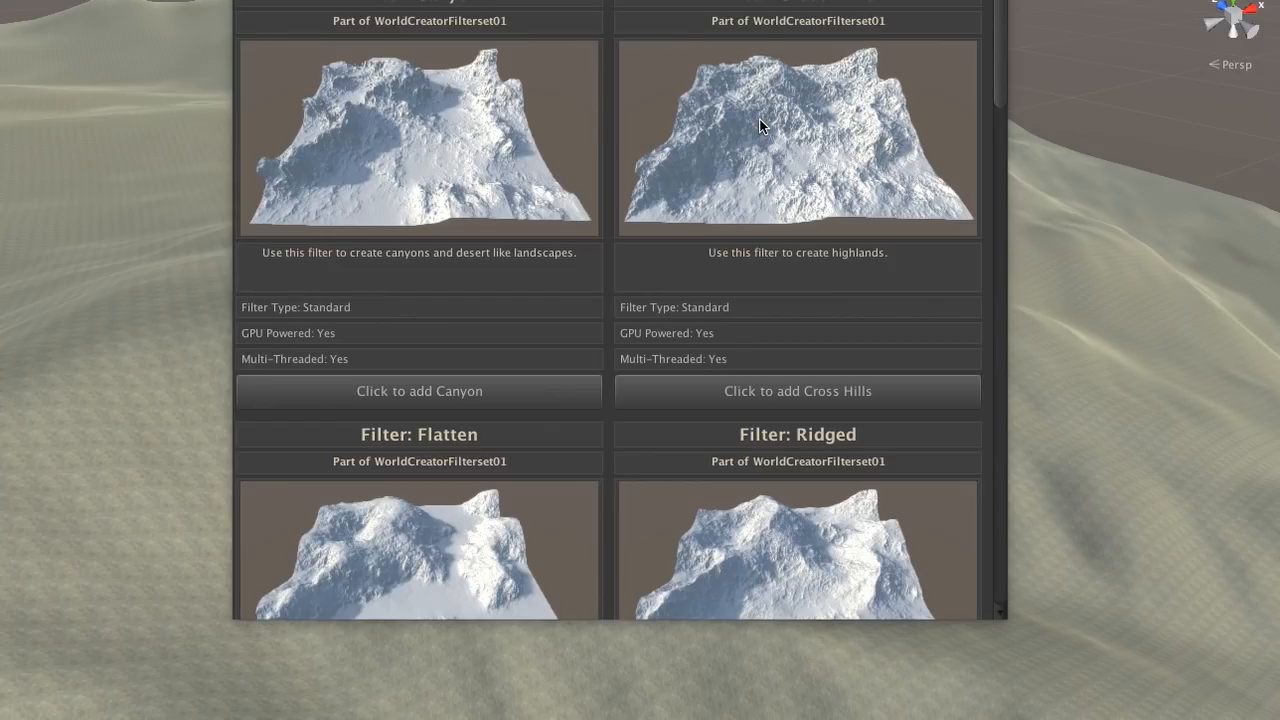
mouse_move(522, 152)
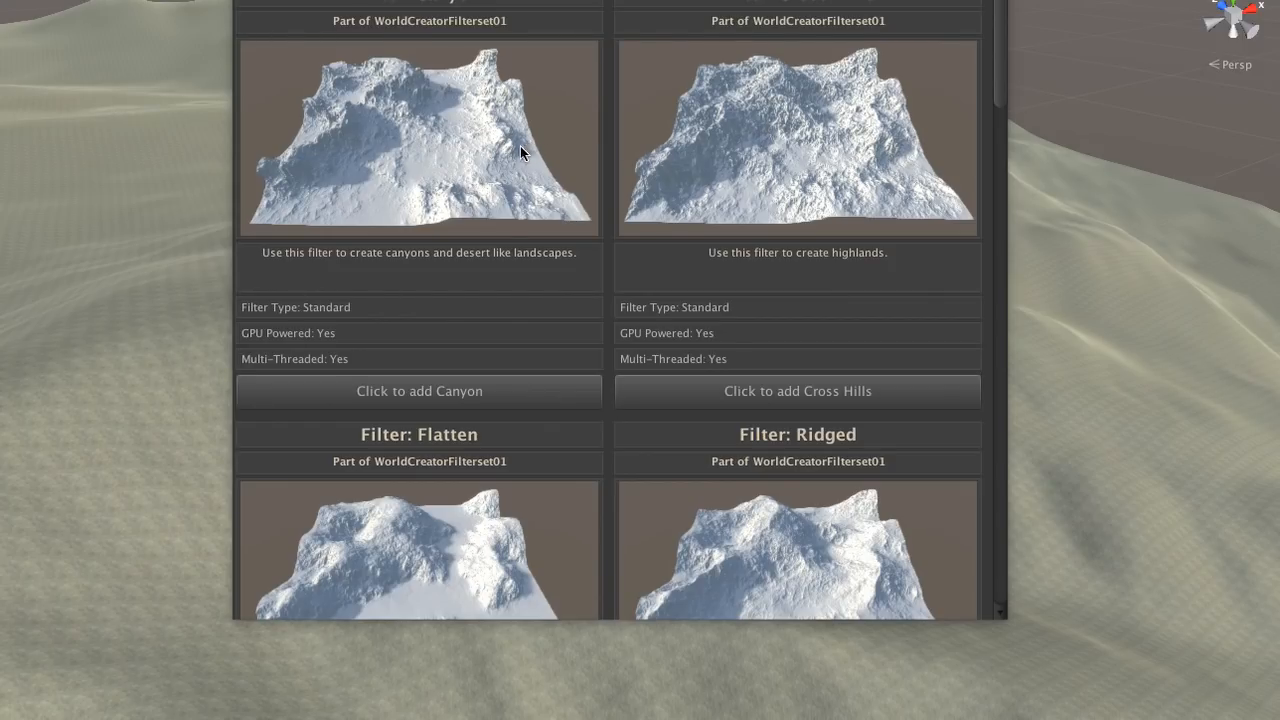
mouse_move(788, 132)
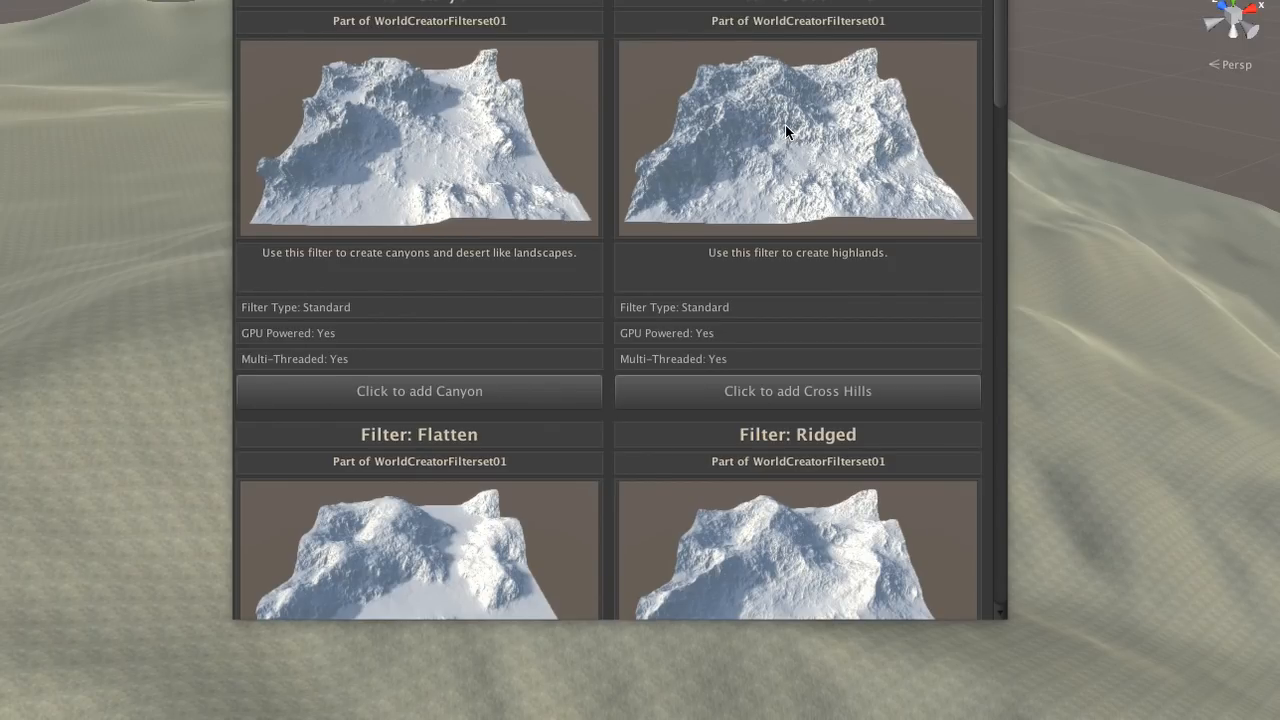
mouse_move(366, 158)
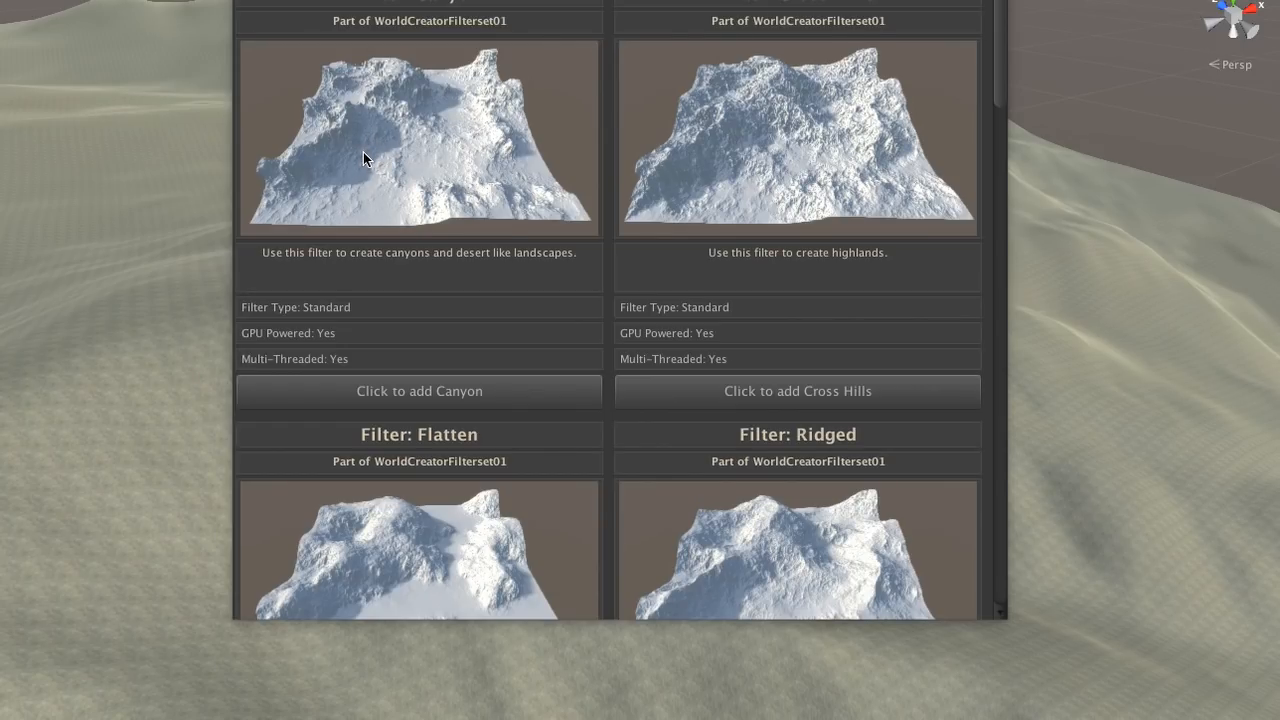
Scroll through the World Creator filter catalog past Canyon, Cross Hills, Flatten and Ridged.
scroll(down, 3)
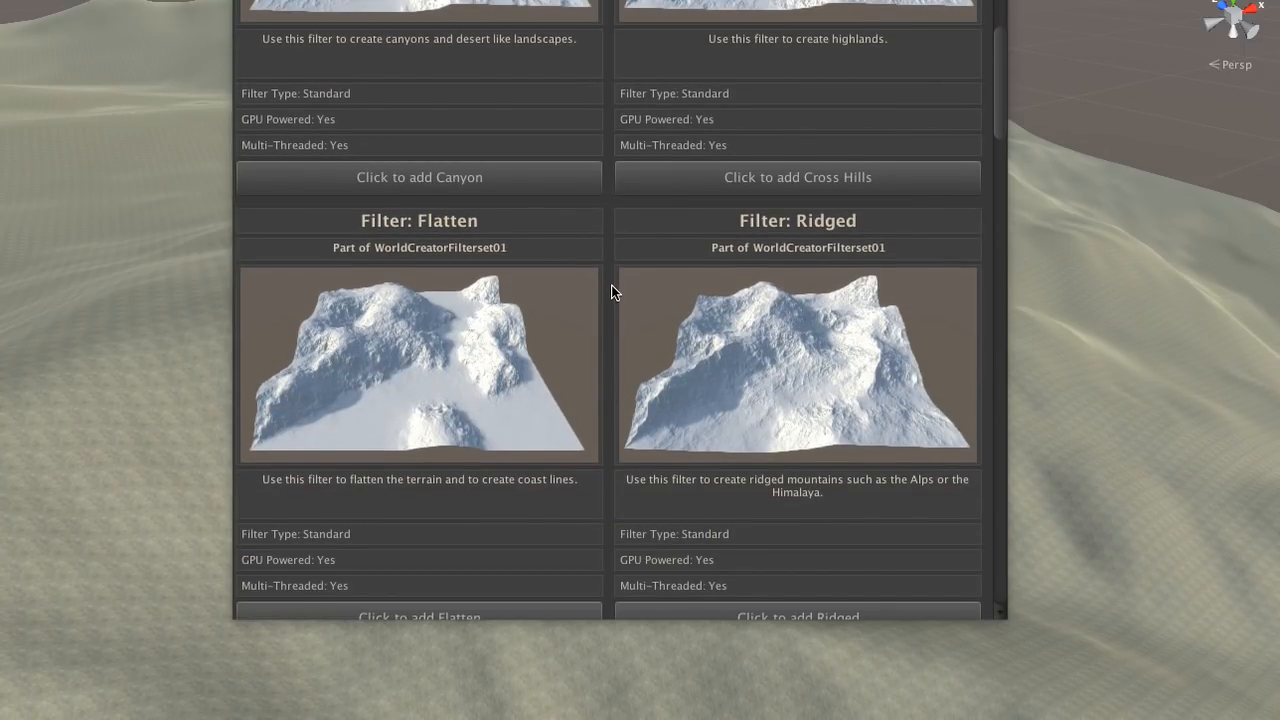
scroll(down, 3)
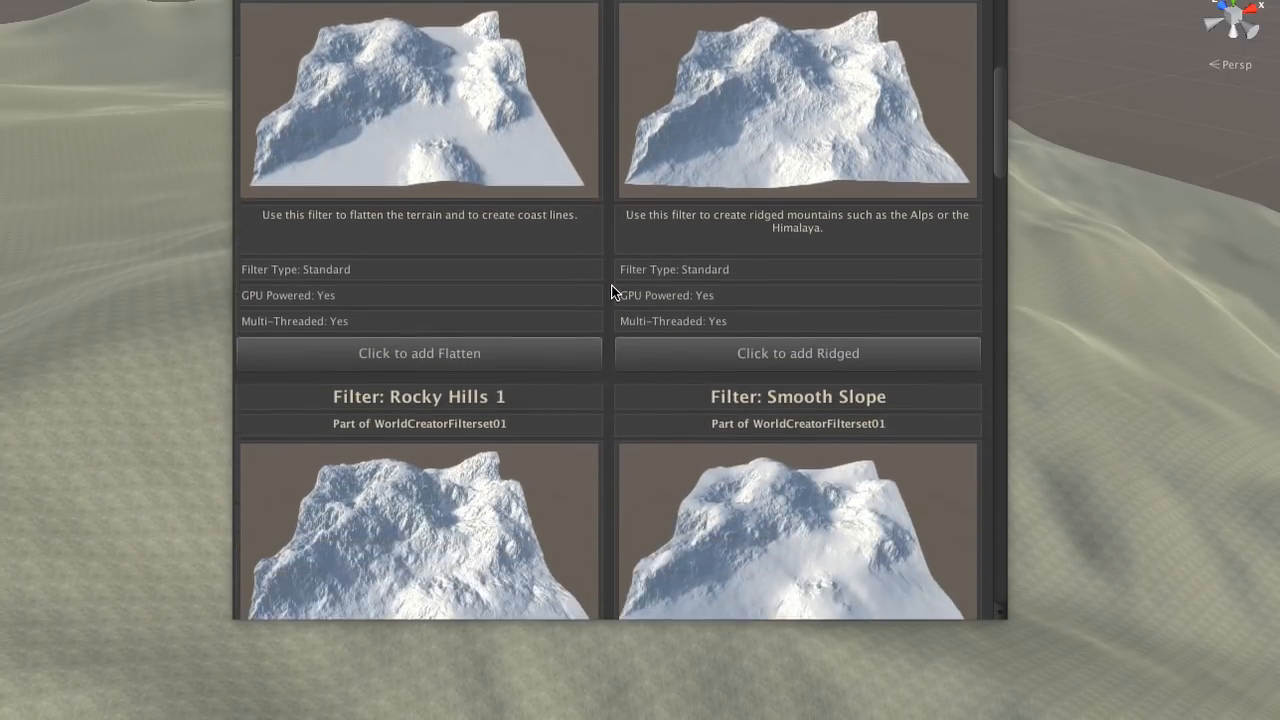
scroll(down, 3)
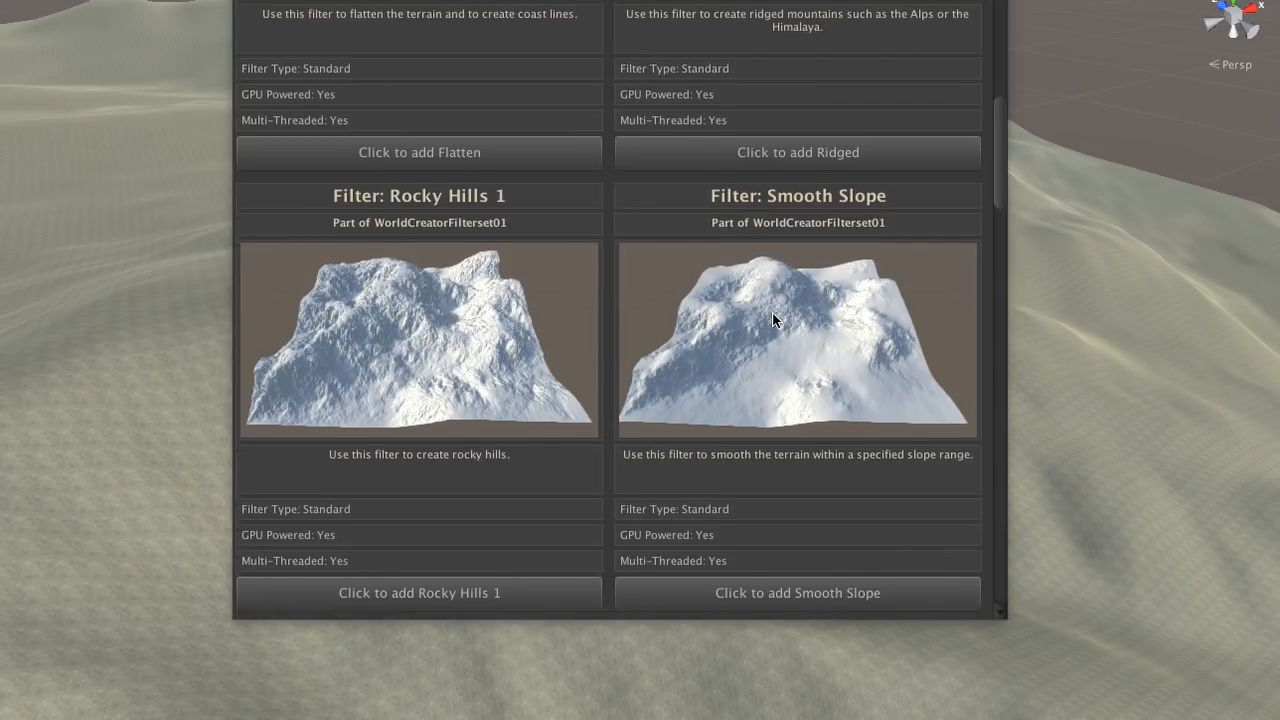
scroll(down, 3)
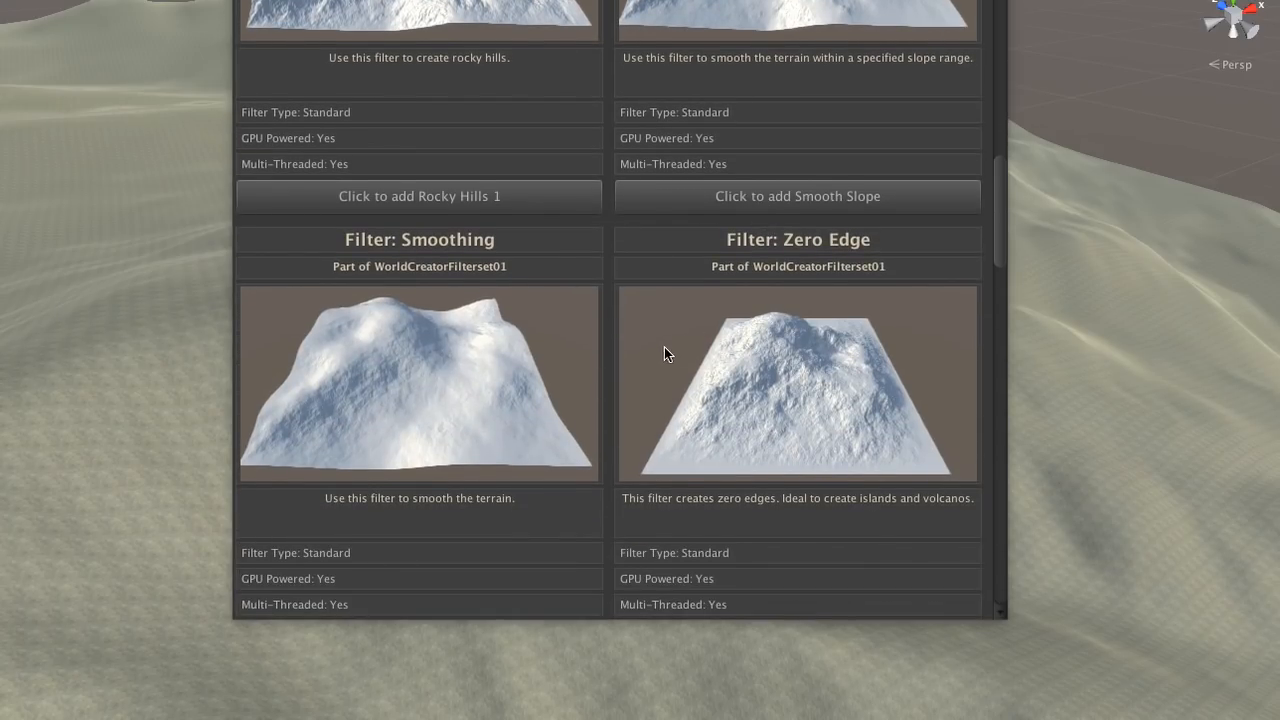
scroll(down, 3)
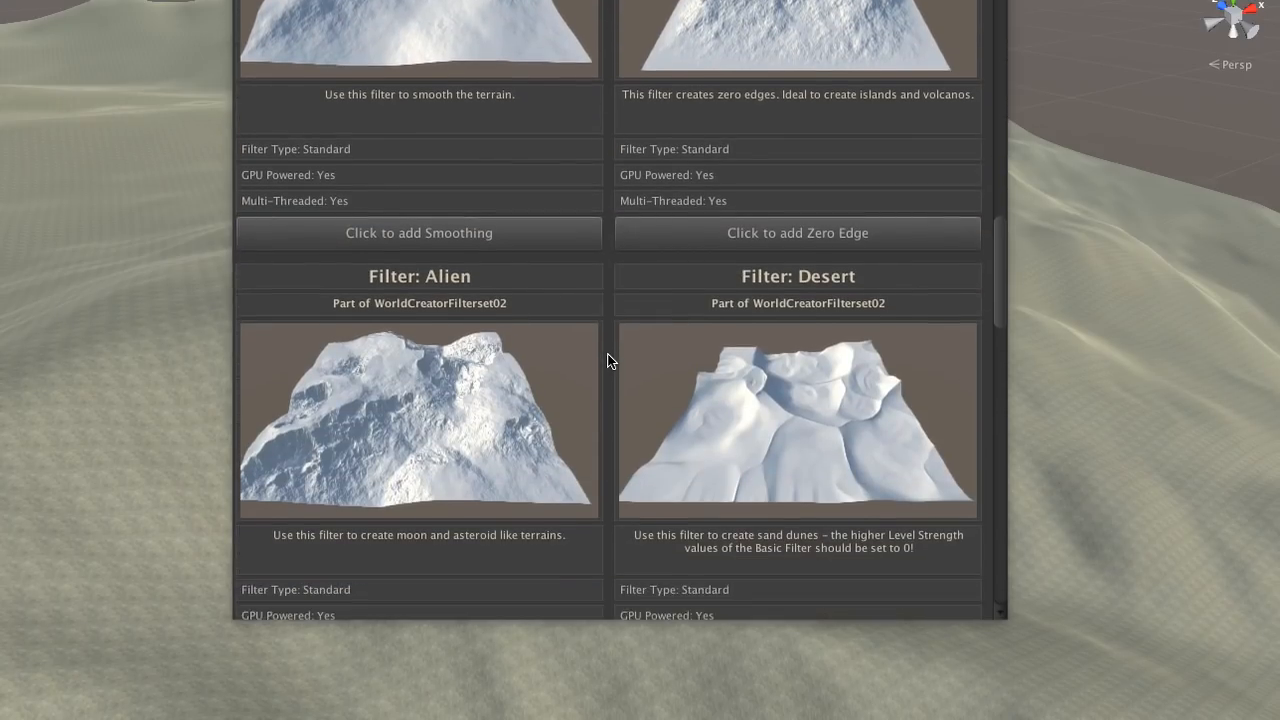
scroll(down, 3)
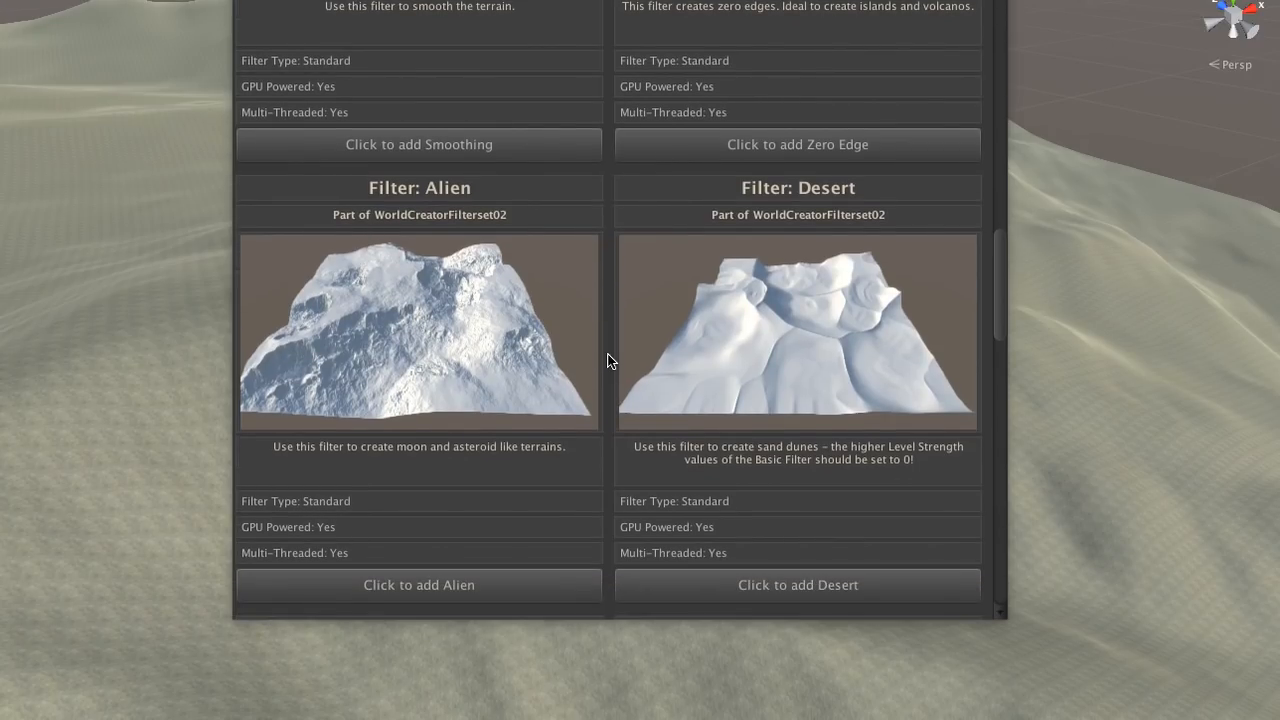
scroll(down, 3)
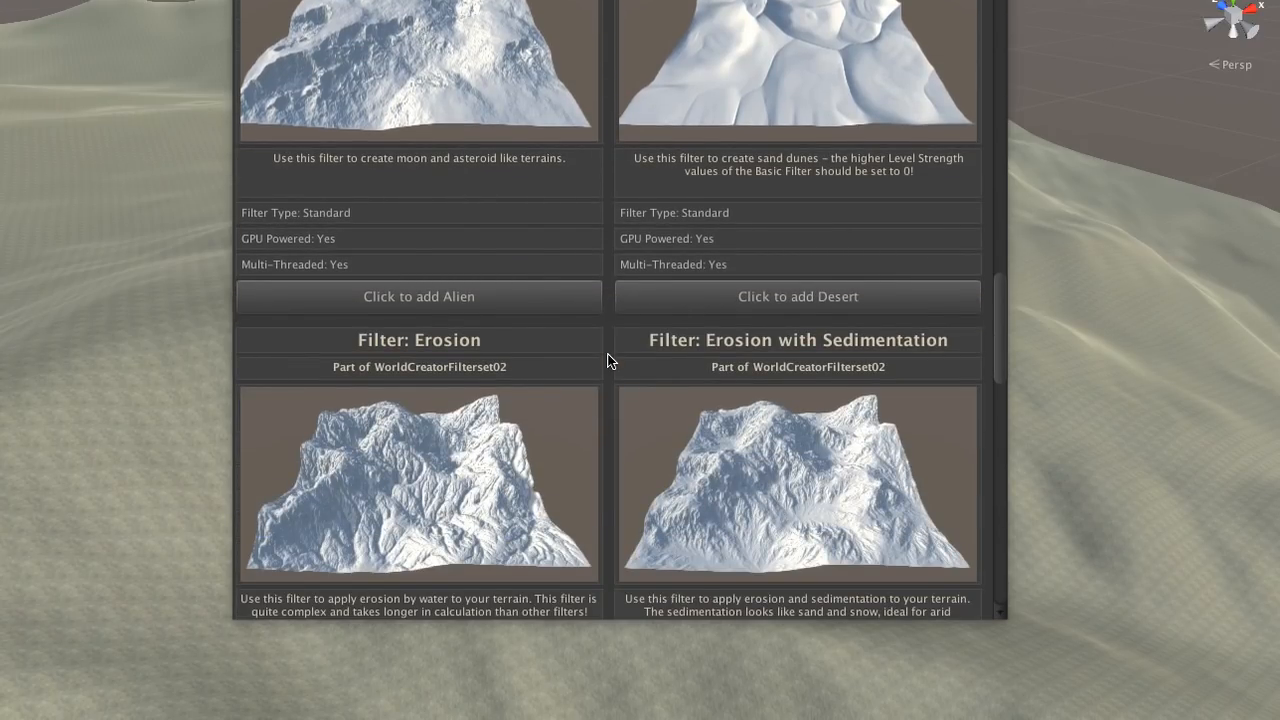
scroll(down, 3)
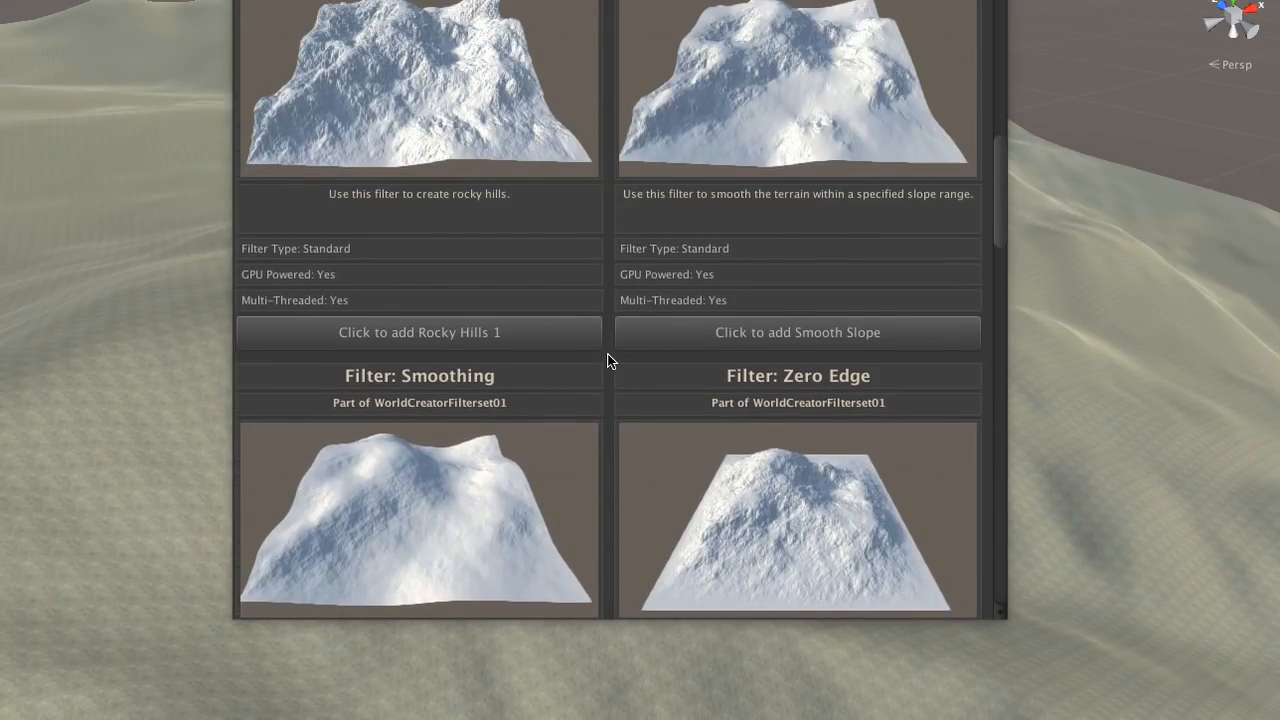
scroll(down, 3)
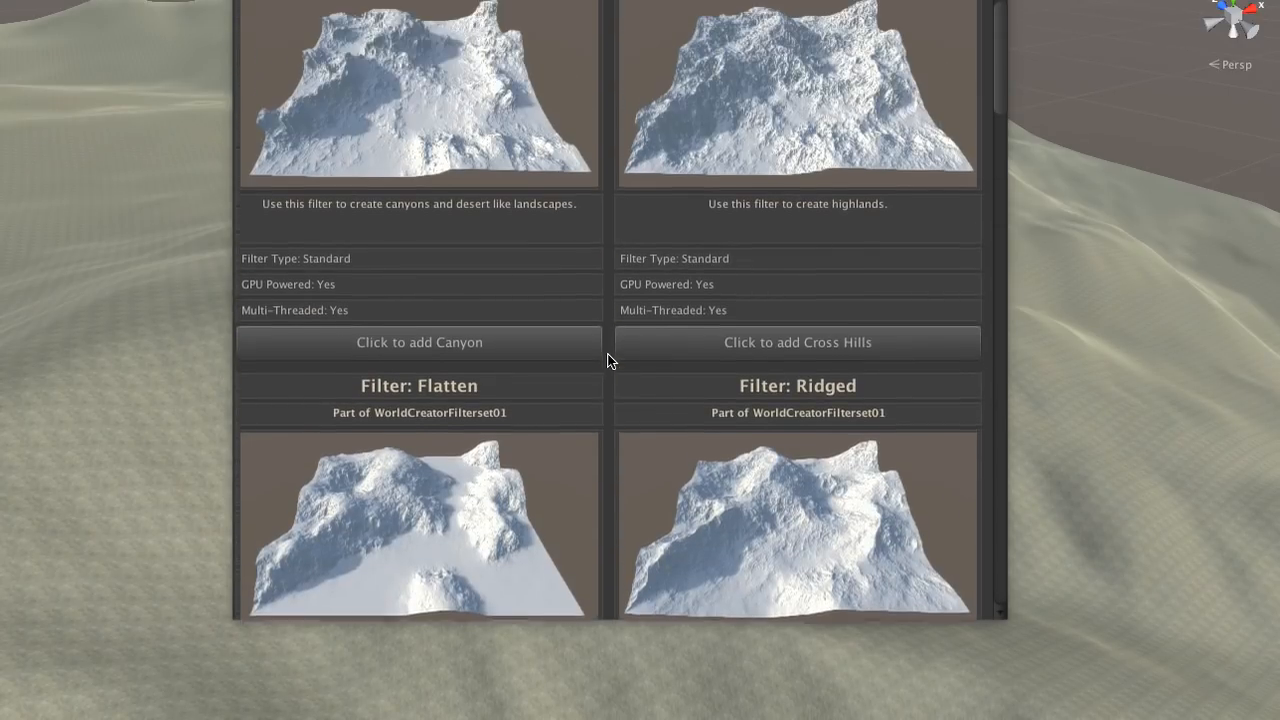
scroll(down, 3)
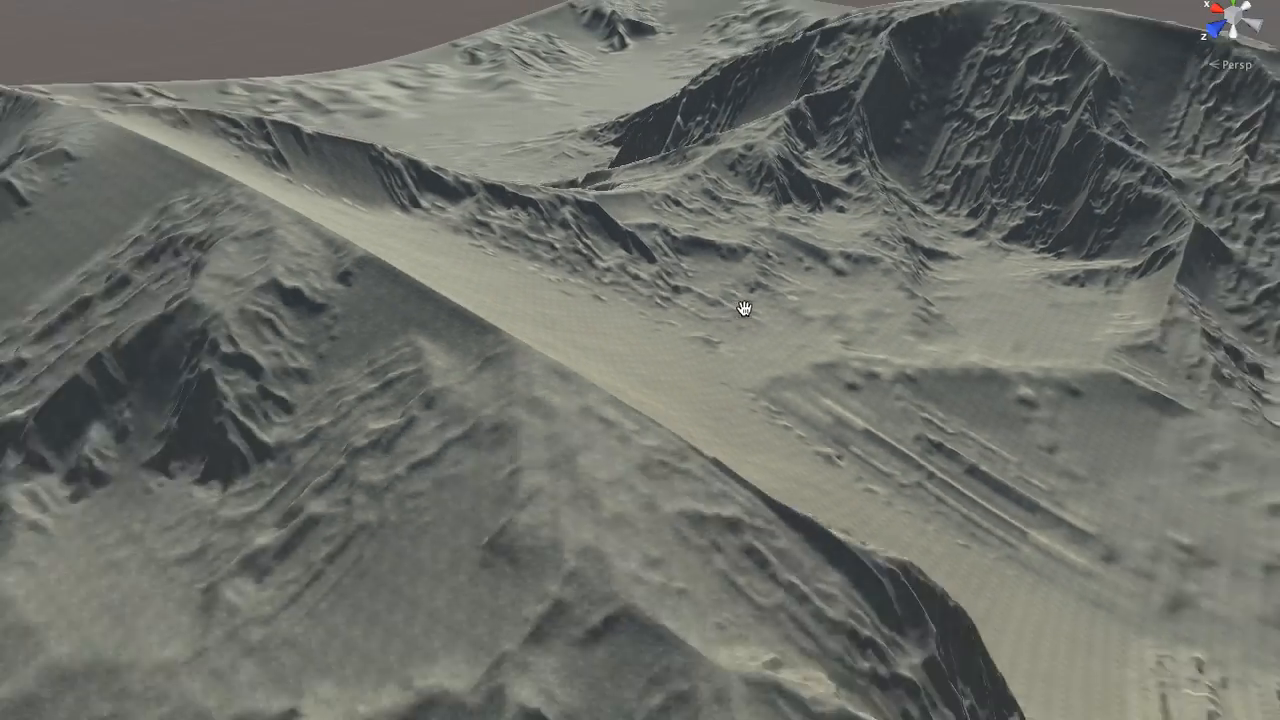
Orbit the Scene view to inspect the newly carved Cross Hills ridges and gullies.
drag(740, 310, 400, 270)
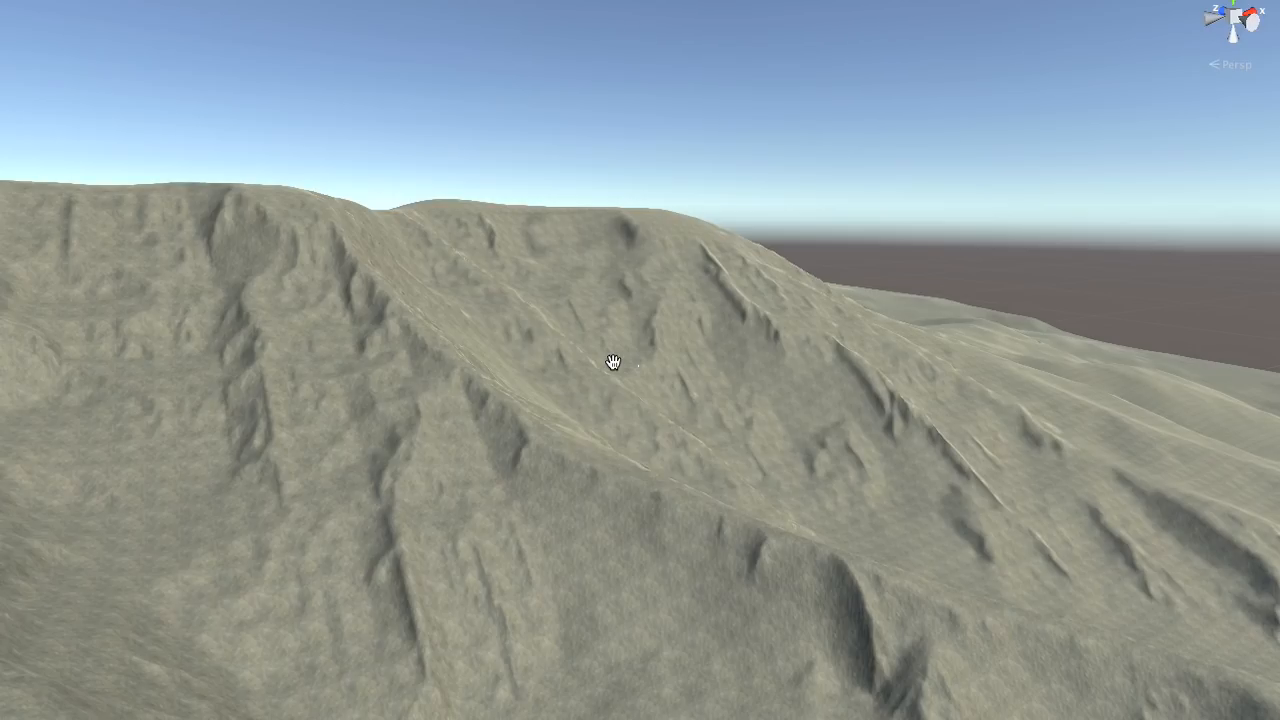
drag(610, 362, 733, 400)
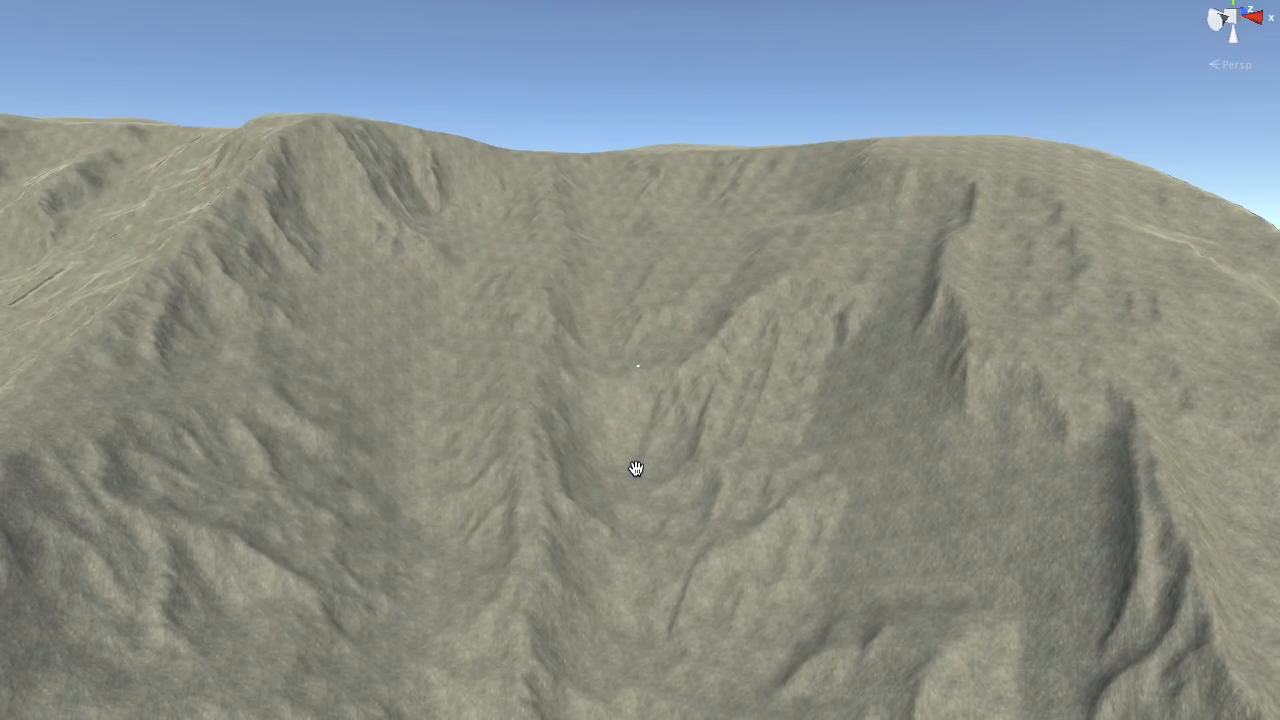
drag(635, 468, 699, 437)
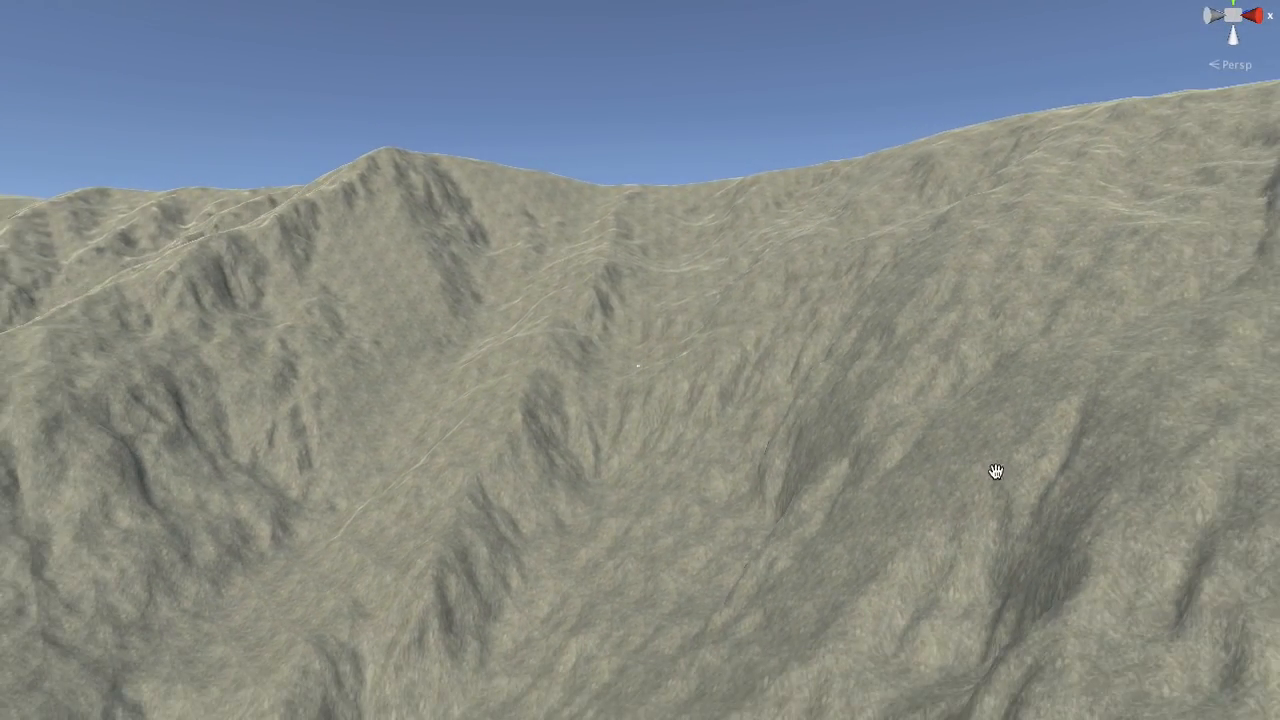
drag(995, 470, 573, 455)
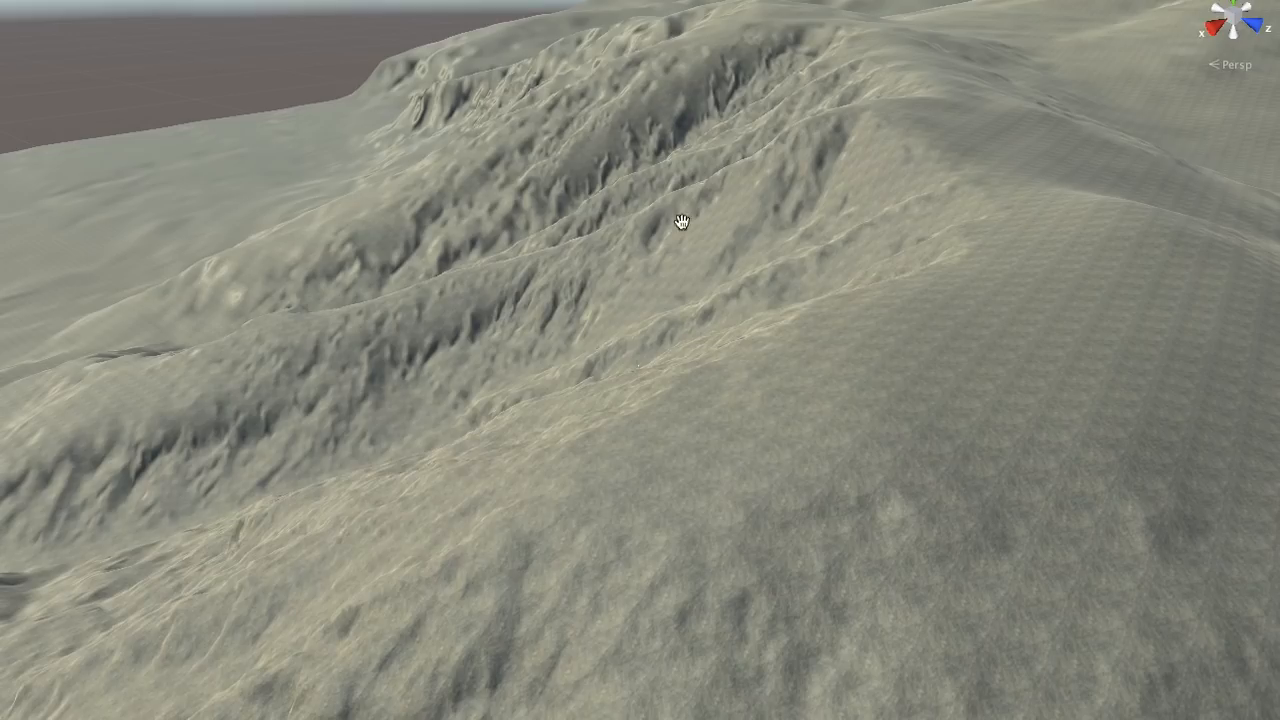
drag(680, 220, 700, 443)
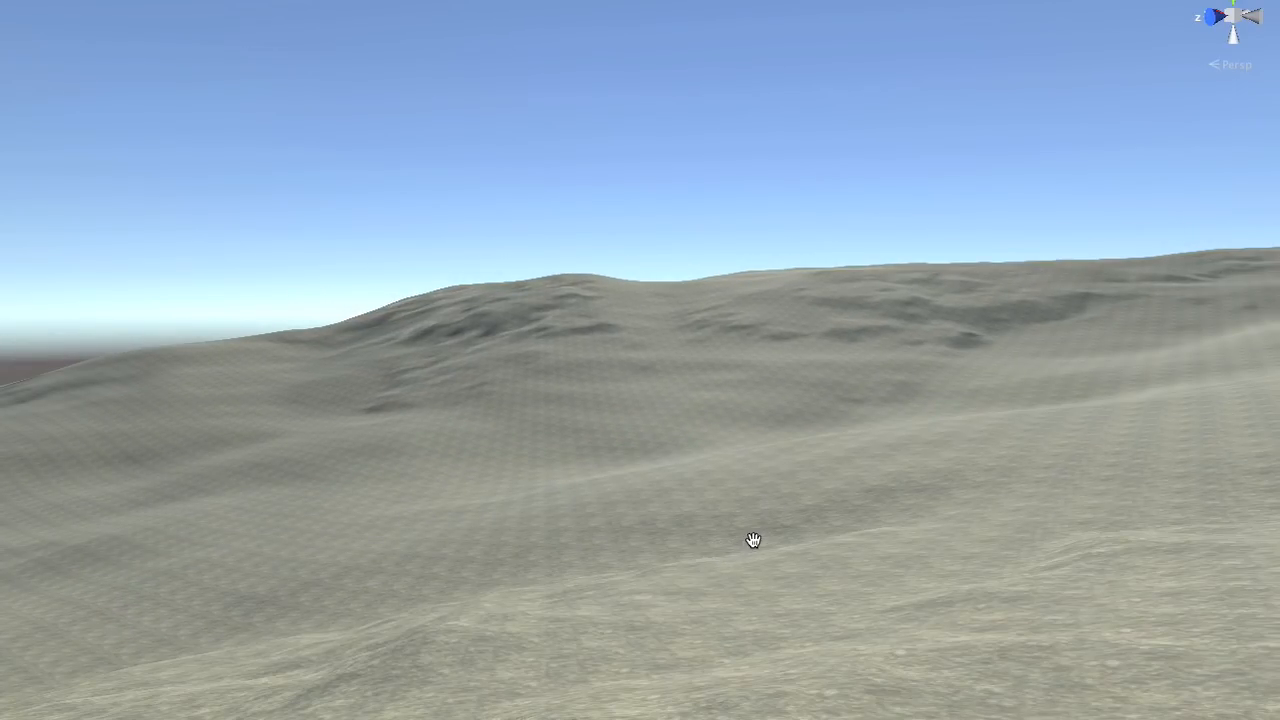
drag(753, 540, 1018, 475)
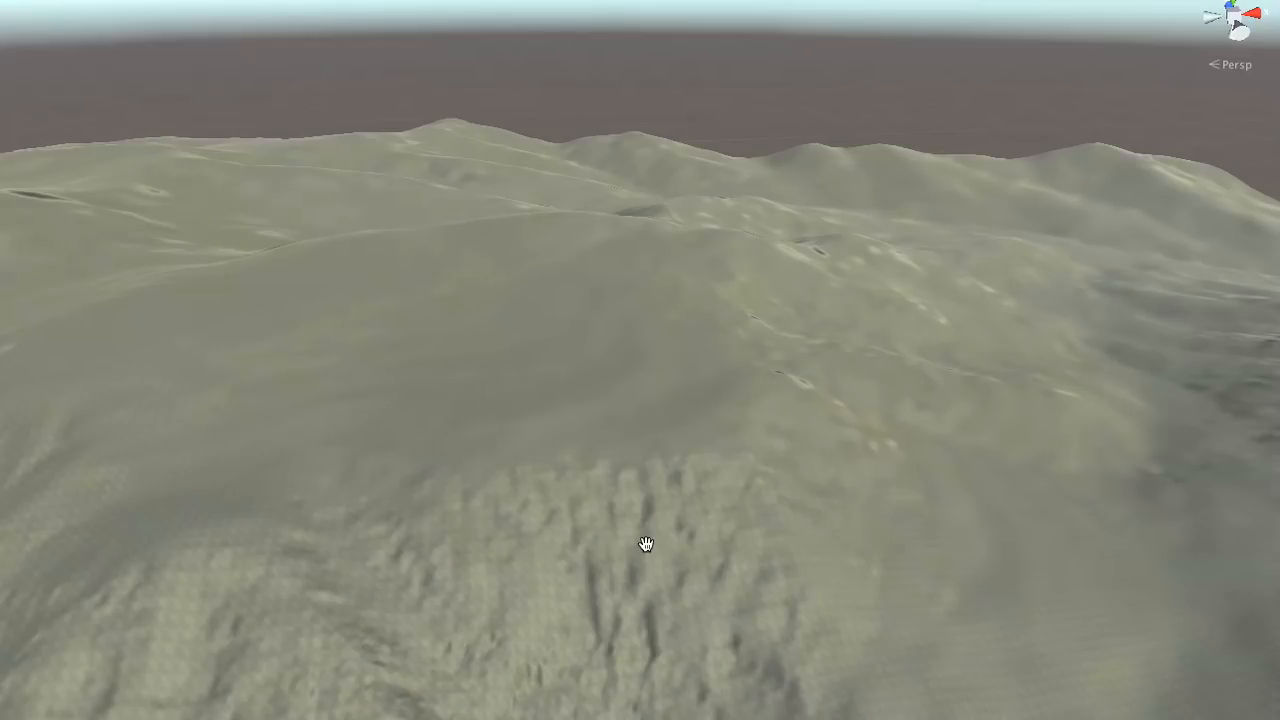
drag(646, 543, 794, 342)
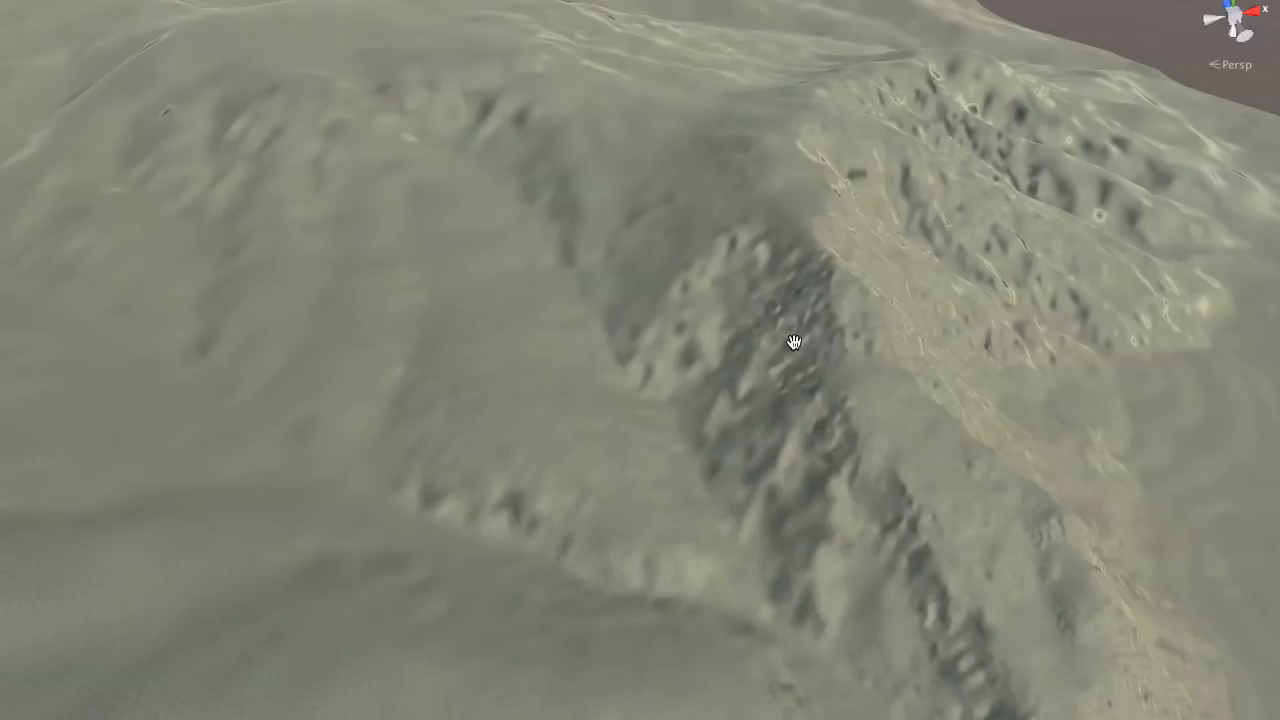